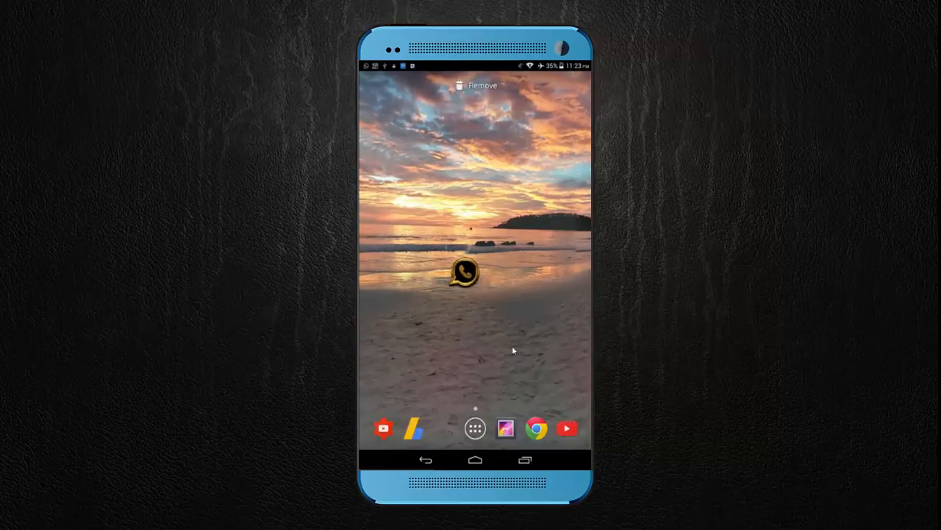
Drag the WhatsApp shortcut down into the docked favourites row
drag(464, 272, 467, 285)
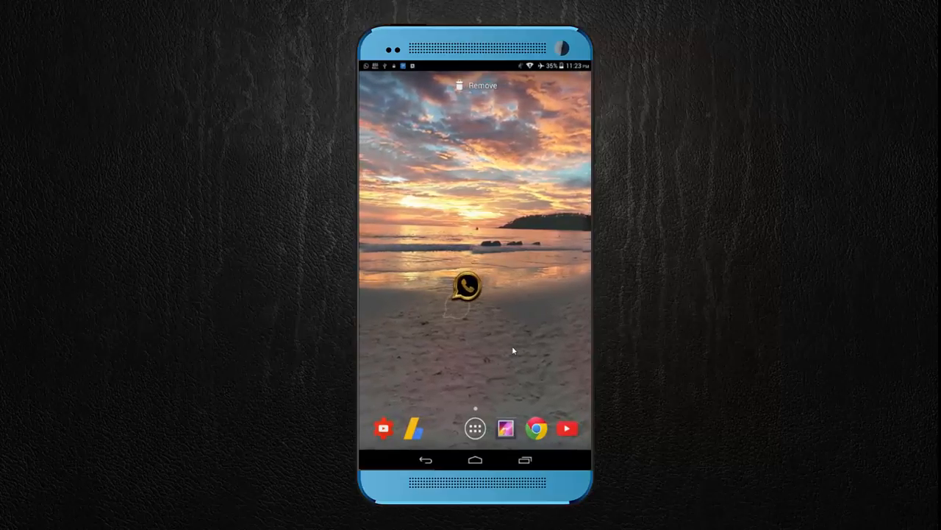
drag(468, 287, 453, 418)
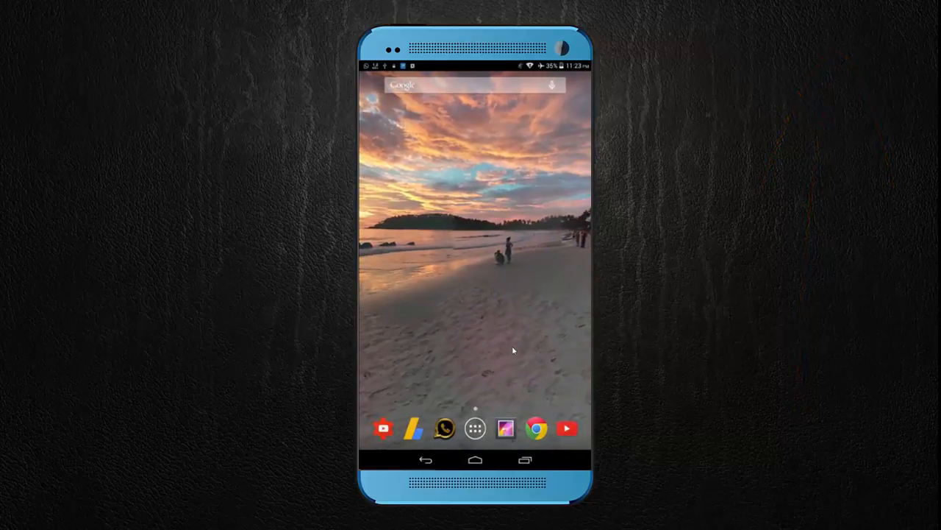
Search the Play Store for "par" and choose the Parallel Space - Multi Accounts listing
click(475, 428)
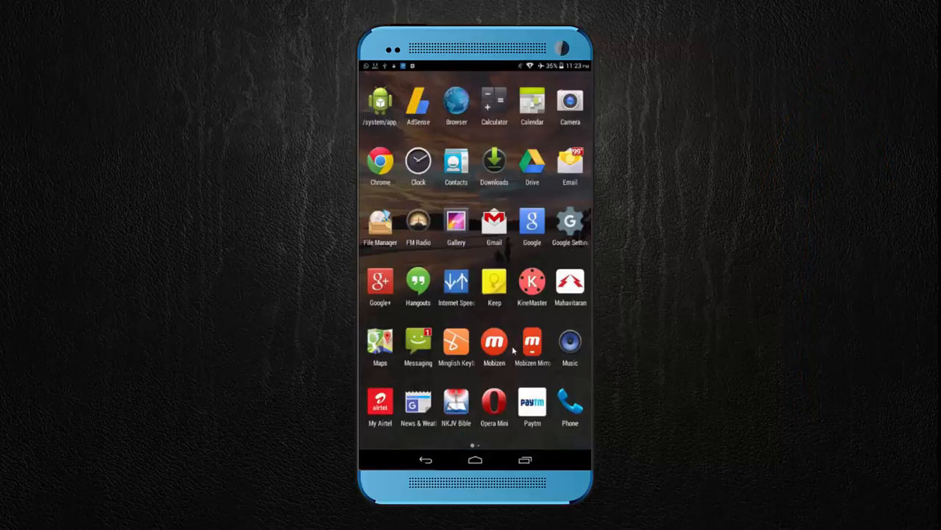
scroll(left, 3)
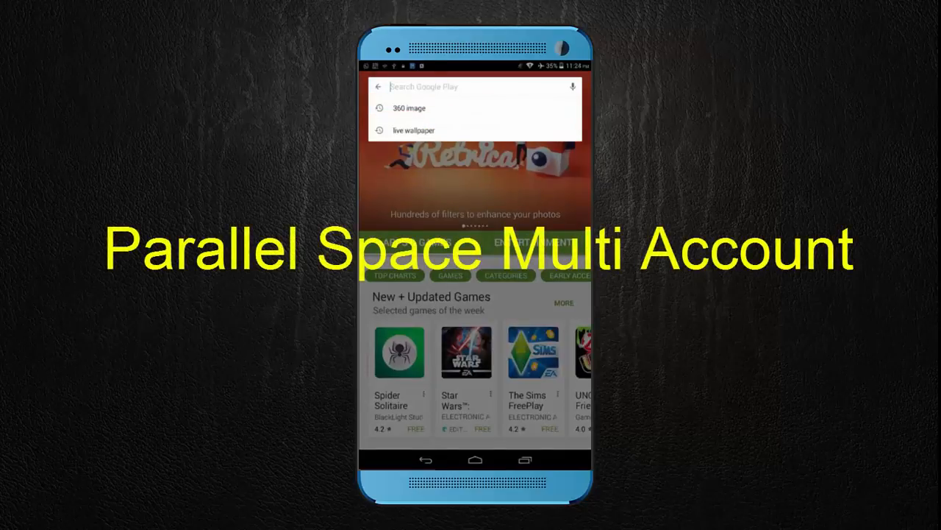
text(p)
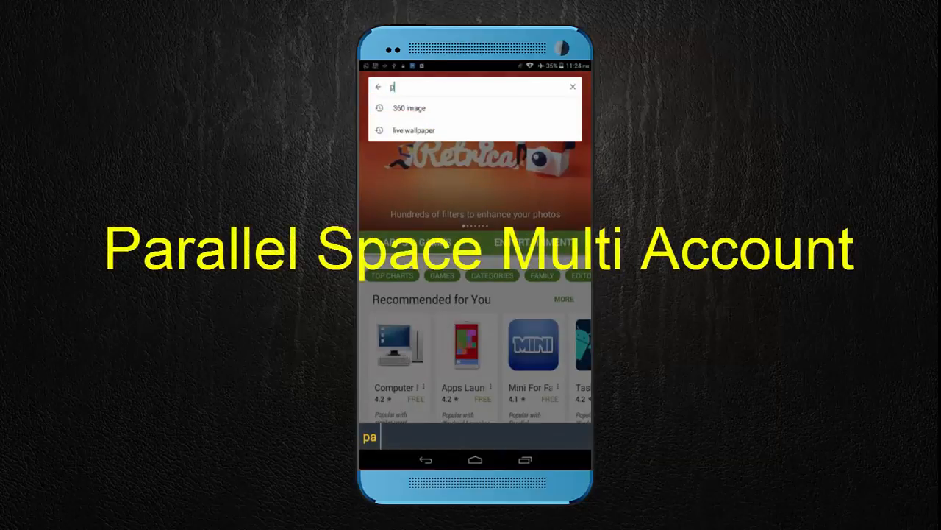
text(ar)
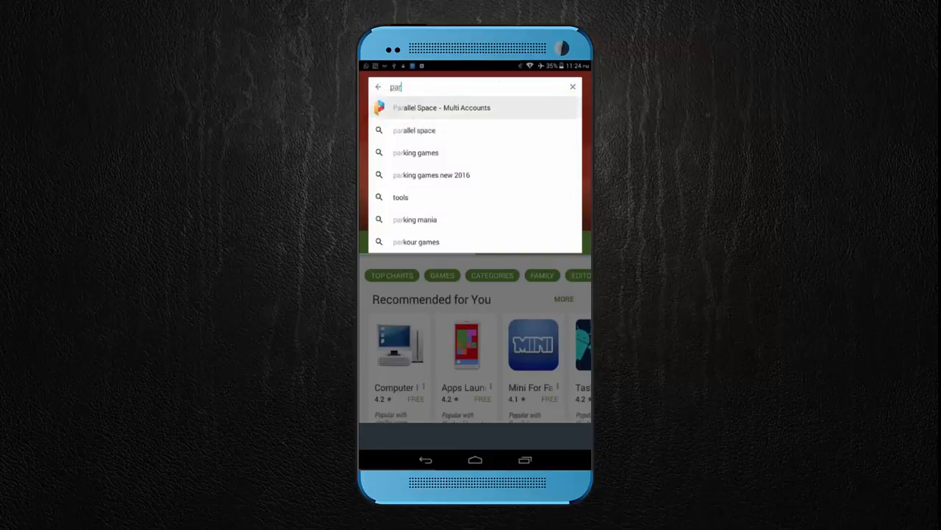
click(441, 107)
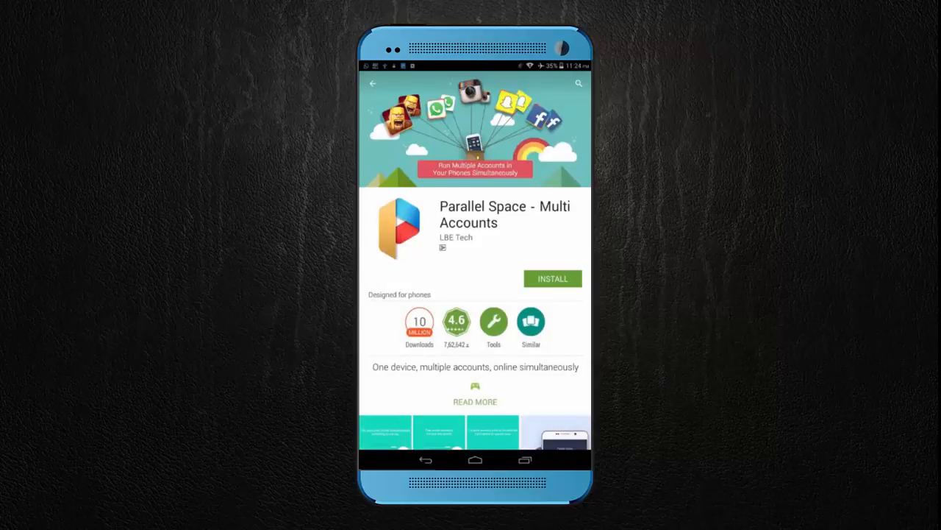
Install Parallel Space, accepting its permissions, and launch it to its clone-apps list
scroll(down, 3)
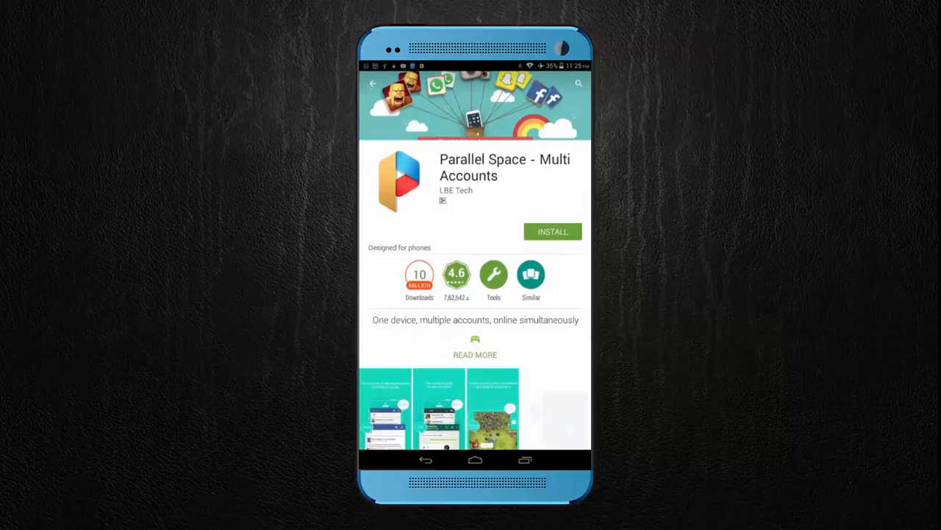
click(553, 231)
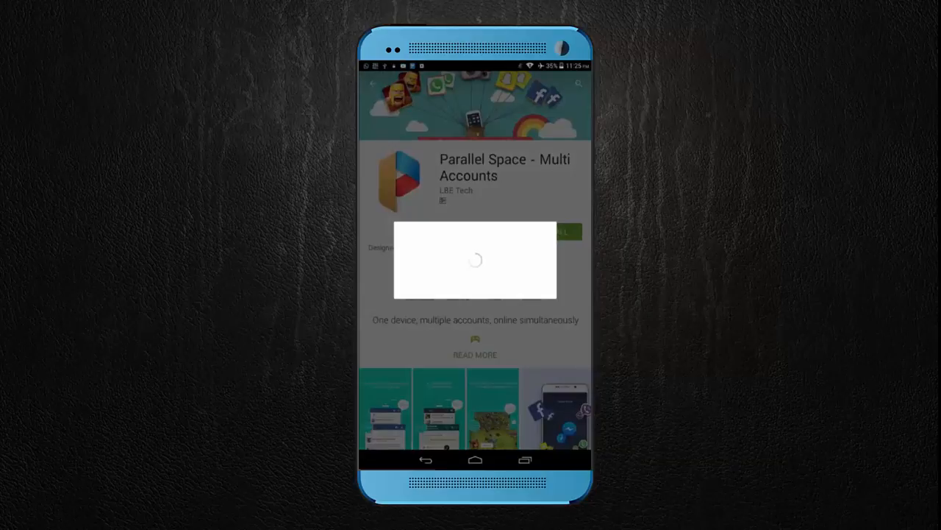
click(562, 233)
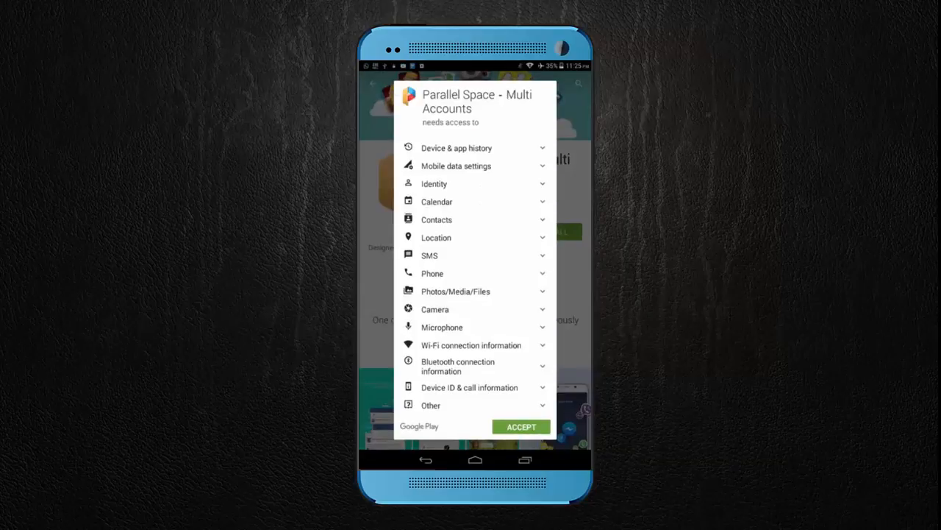
click(521, 427)
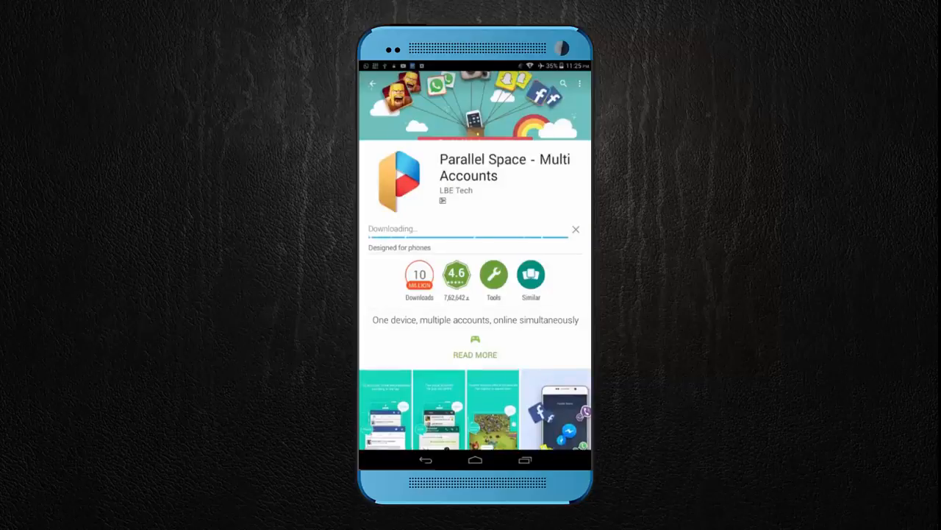
click(475, 354)
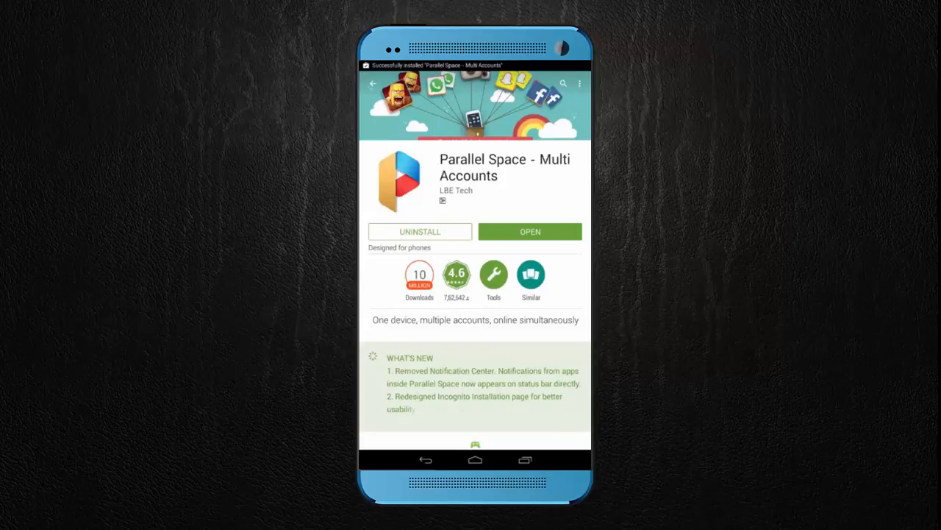
click(530, 231)
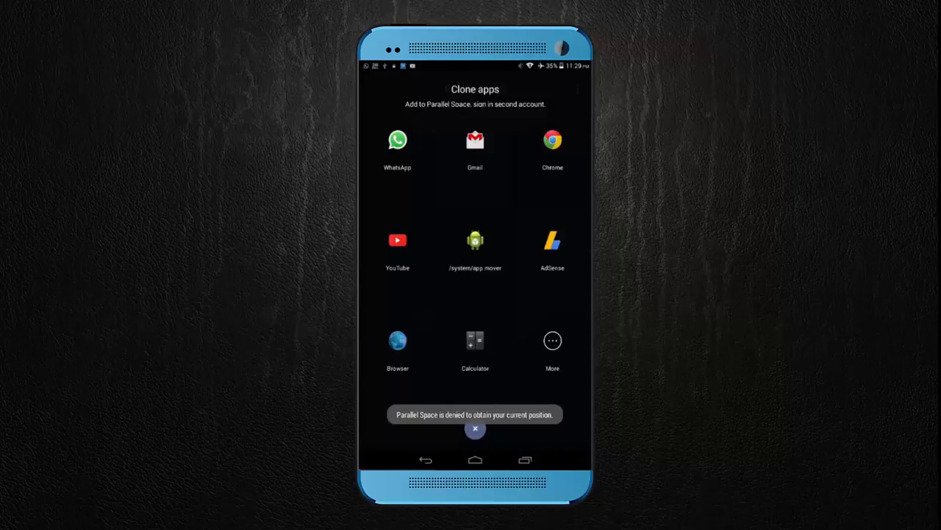
Add WhatsApp as a cloned app inside Parallel Space
click(397, 150)
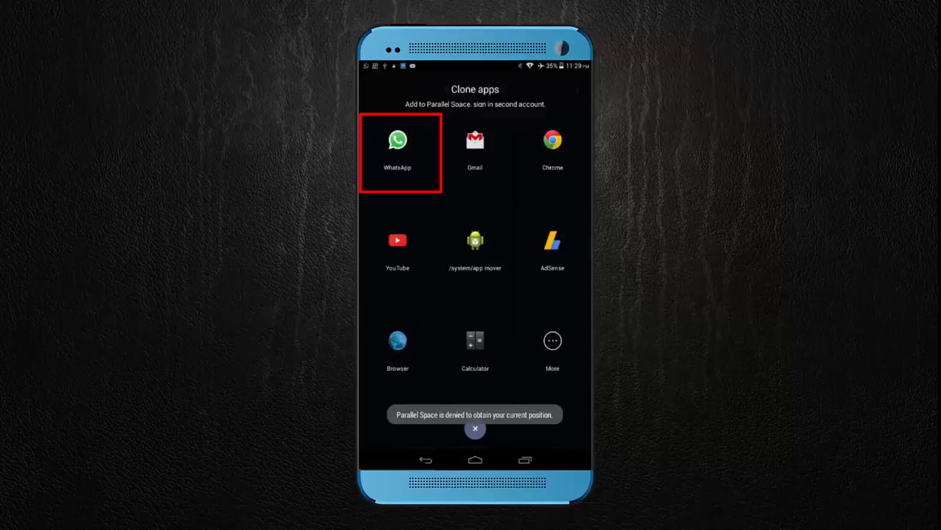
click(397, 139)
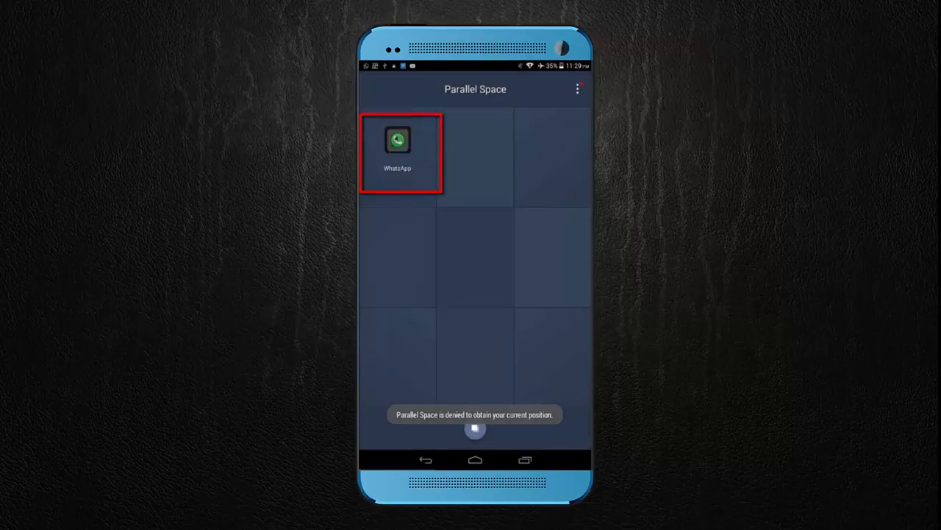
click(397, 140)
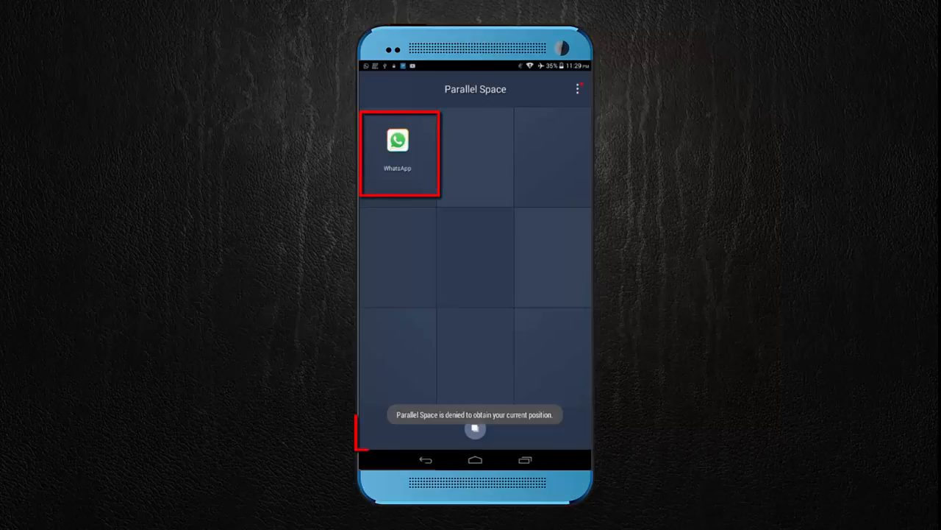
Create a home-screen shortcut for the cloned WhatsApp and launch it
click(397, 147)
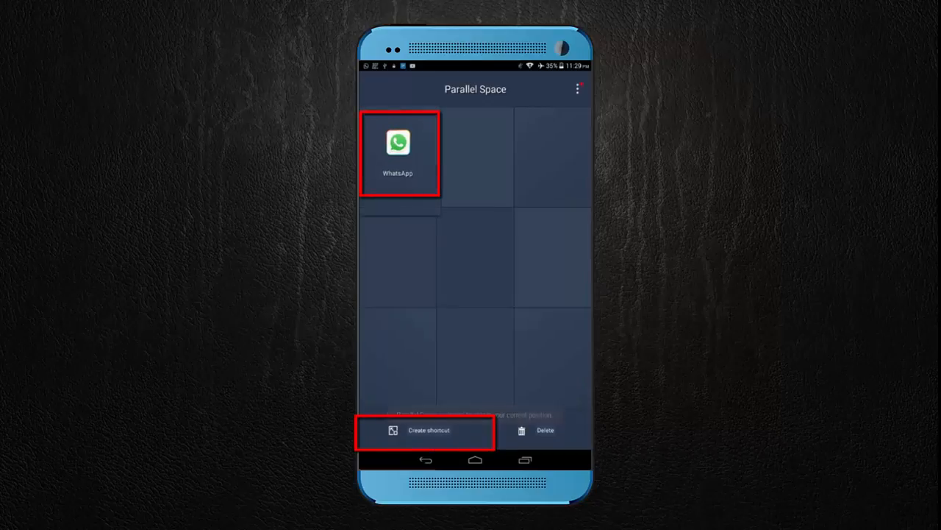
click(425, 430)
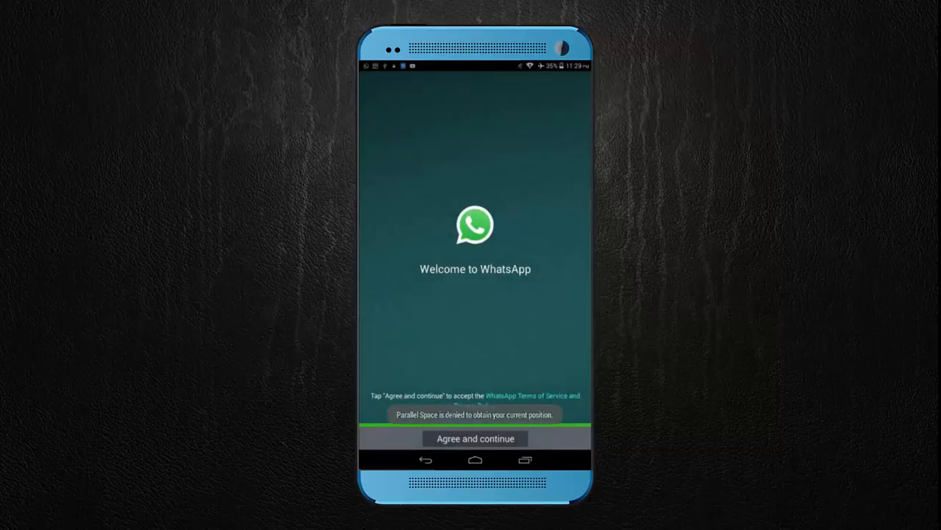
Agree to the clone's terms and return home, where a second WhatsApp shortcut appears
click(475, 438)
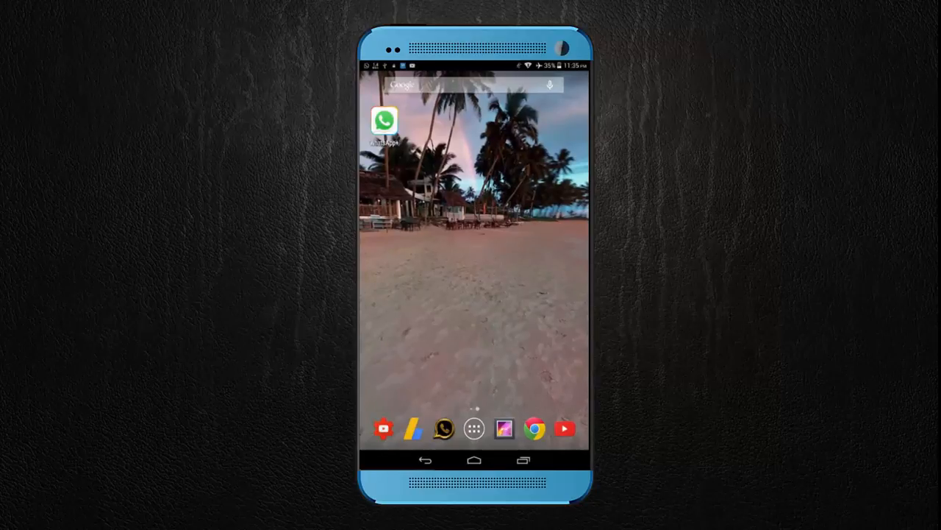
In the cloned WhatsApp's Settings, show the profile with its phone number ending in 804
click(382, 120)
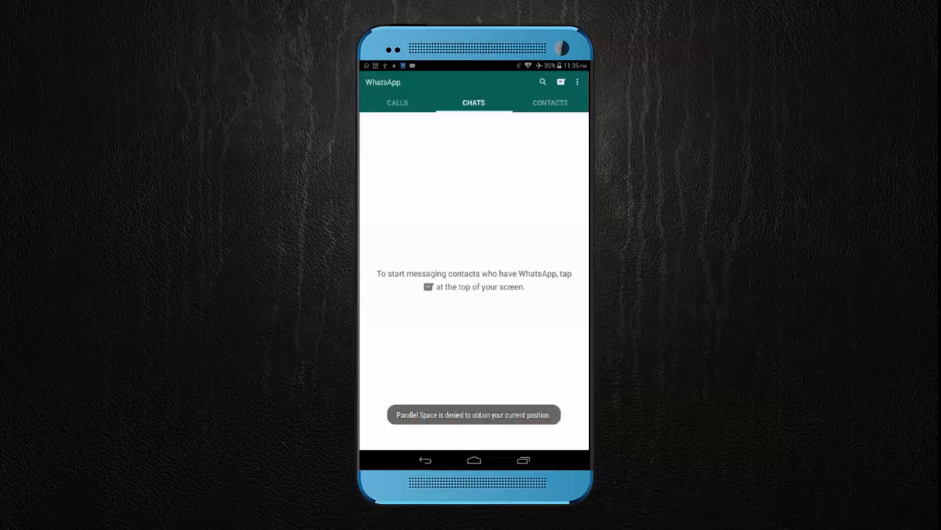
click(577, 83)
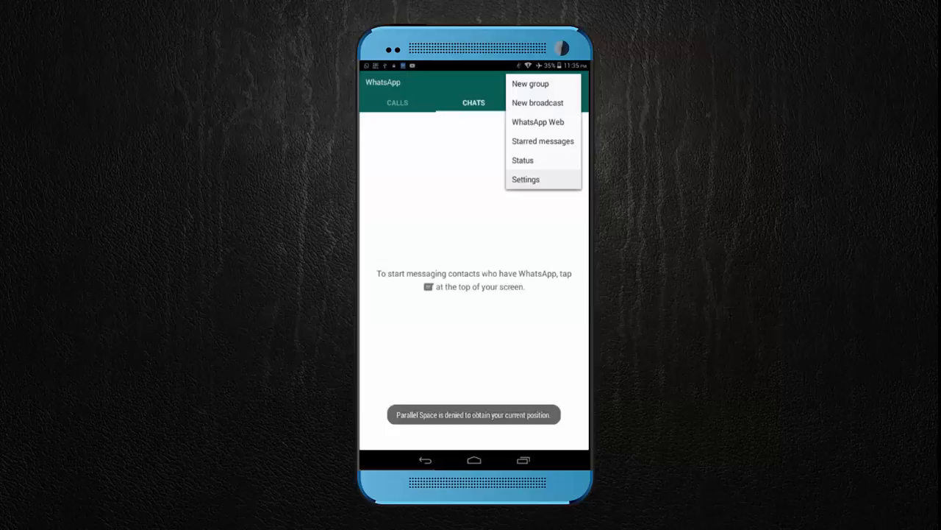
click(526, 180)
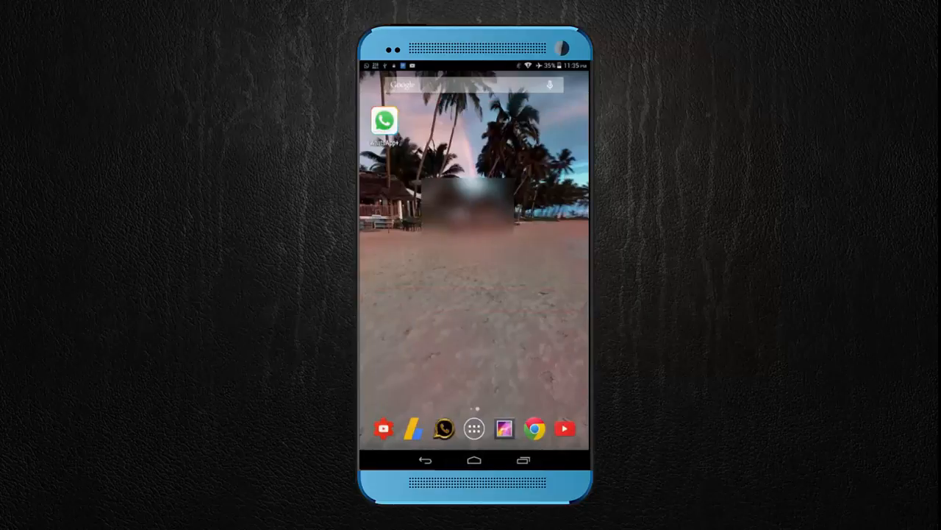
click(384, 120)
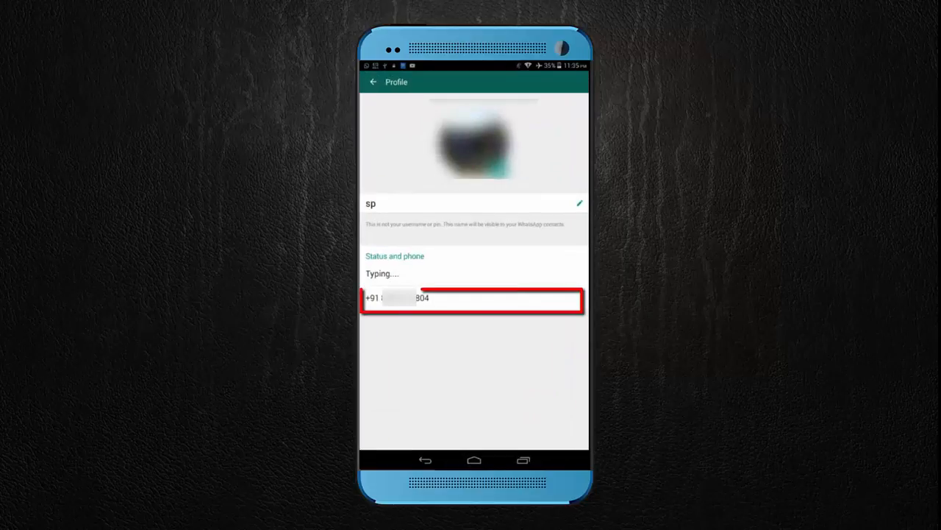